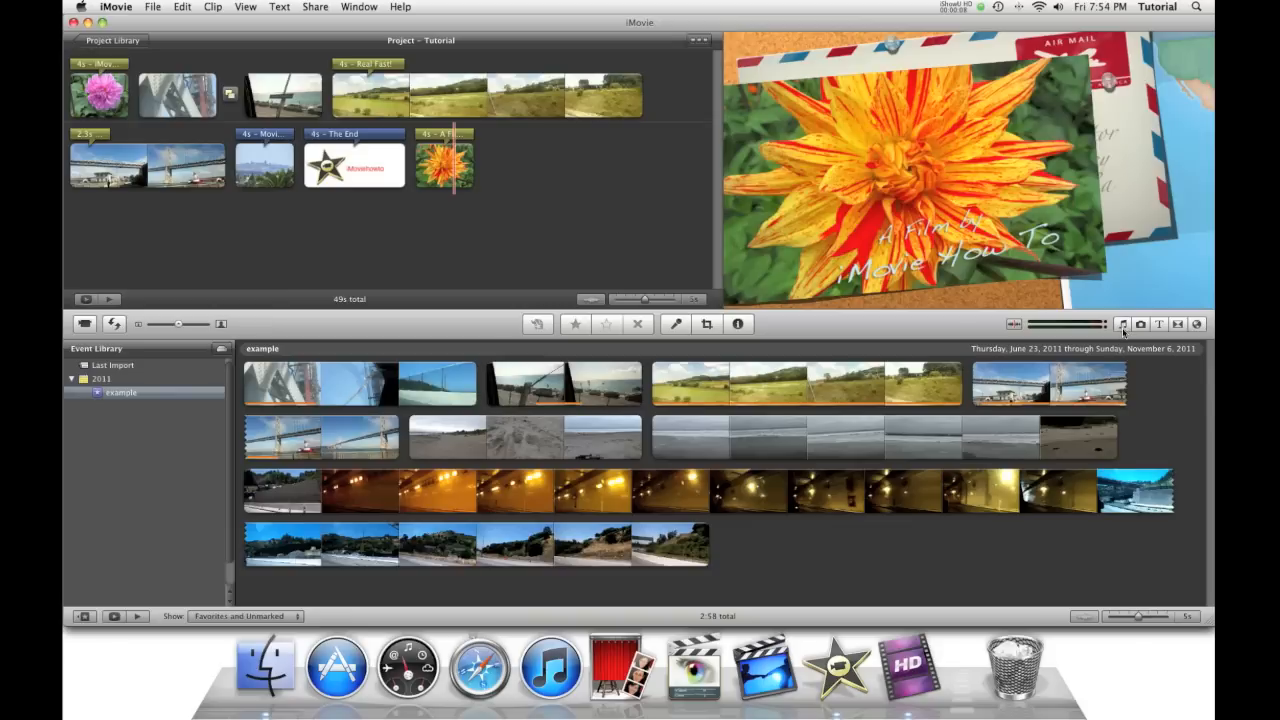
- Show the iLife Sound Effects collection in the music and sound effects library
{"action": "left_click", "coordinate": [1121, 323]}
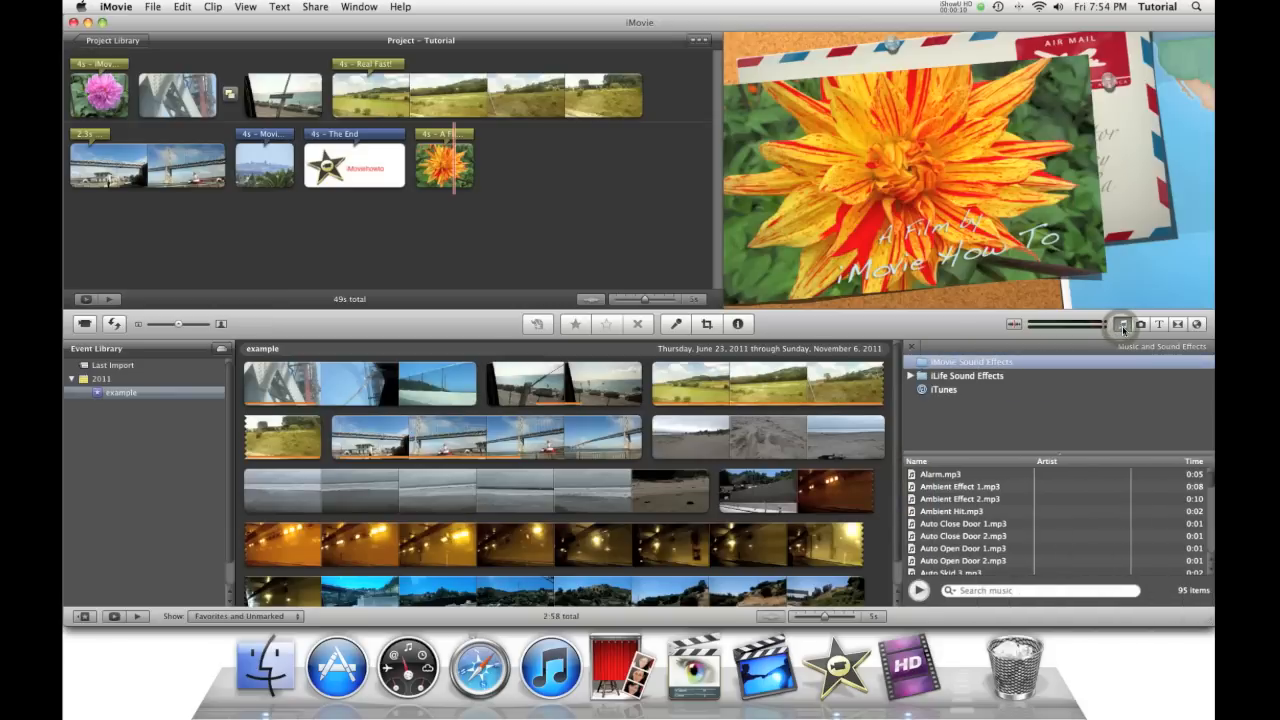
{"action": "left_click", "coordinate": [966, 375]}
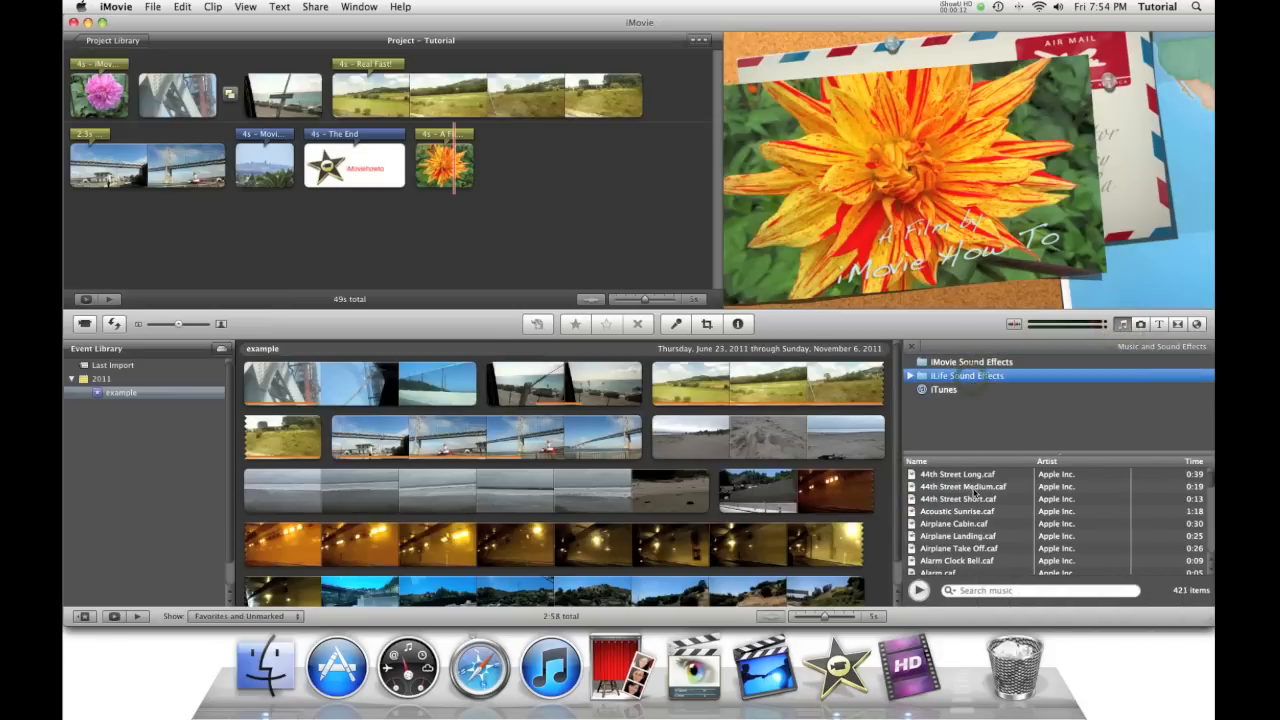
{"action": "scroll", "scroll_direction": "down", "scroll_amount": 3}
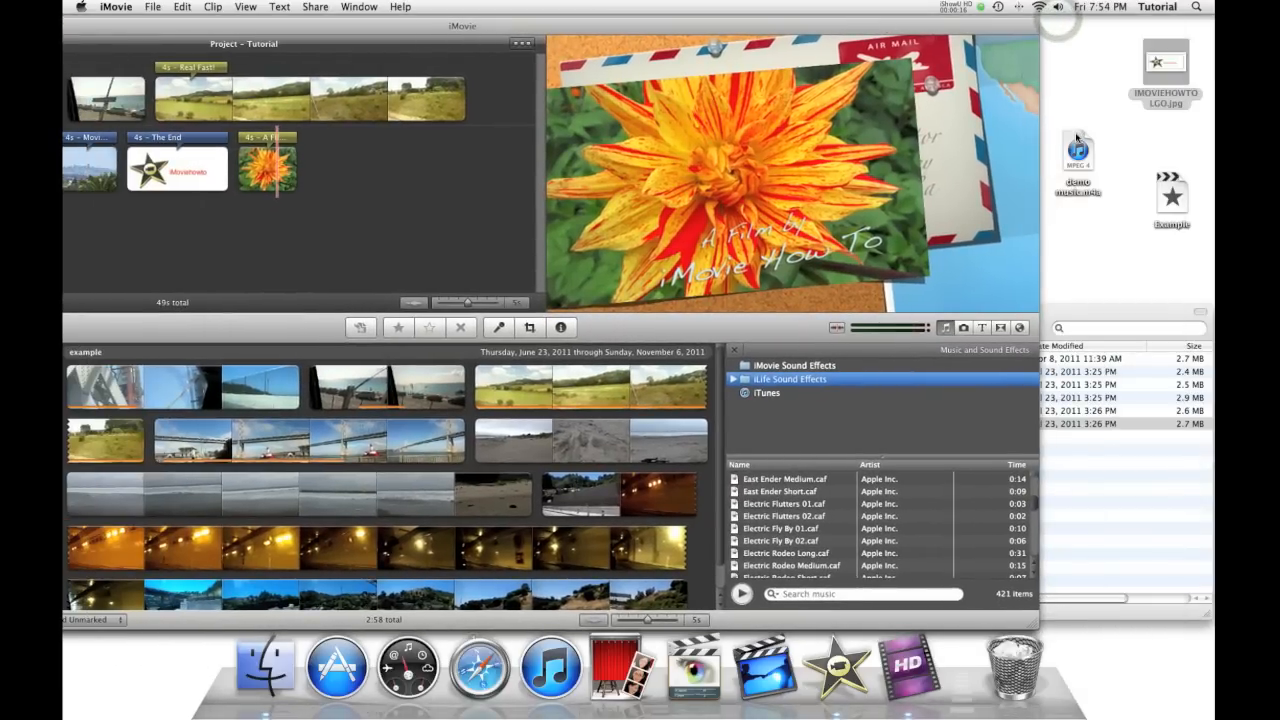
- Expand iLife Sound Effects into its categories and select Jingles, listing the Red Velvet tracks
{"action": "left_click", "coordinate": [1078, 155]}
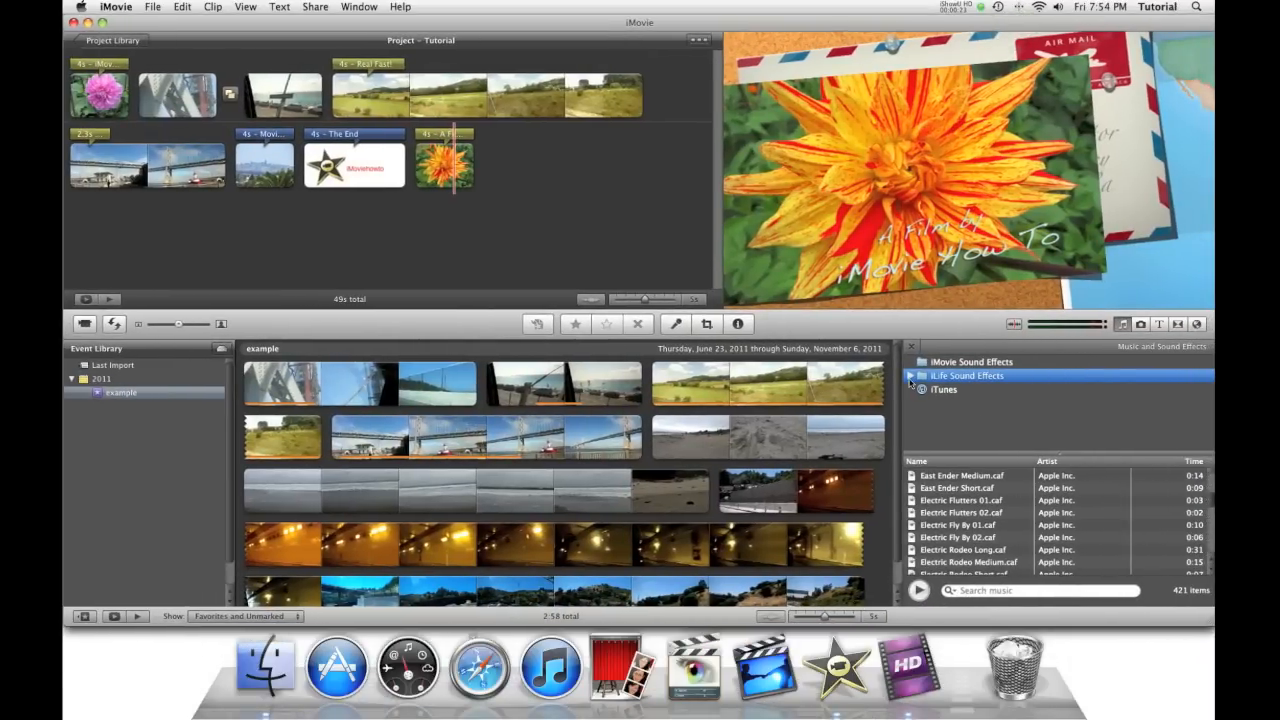
{"action": "left_click", "coordinate": [920, 375]}
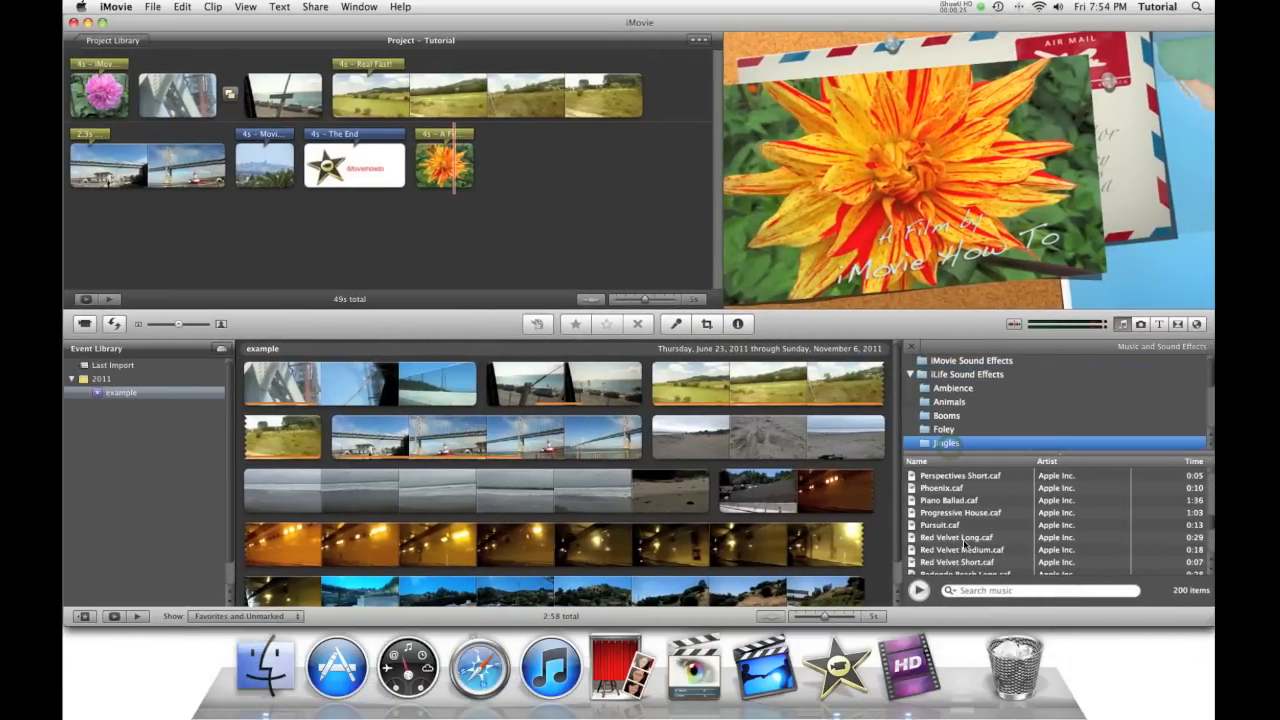
- Place Red Velvet Long.caf as background music under the opening clips
{"action": "left_click", "coordinate": [955, 537]}
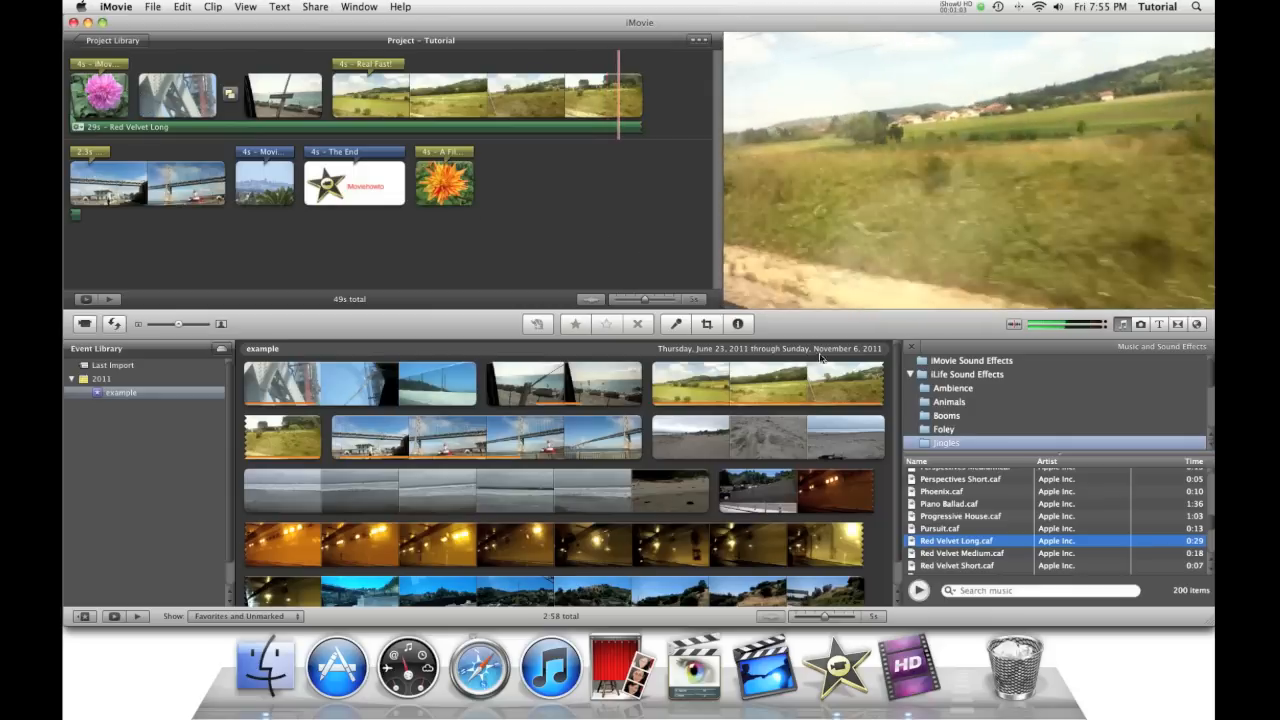
- Place Red Velvet Medium.caf under the later clips and preview The End title
{"action": "left_click", "coordinate": [960, 553]}
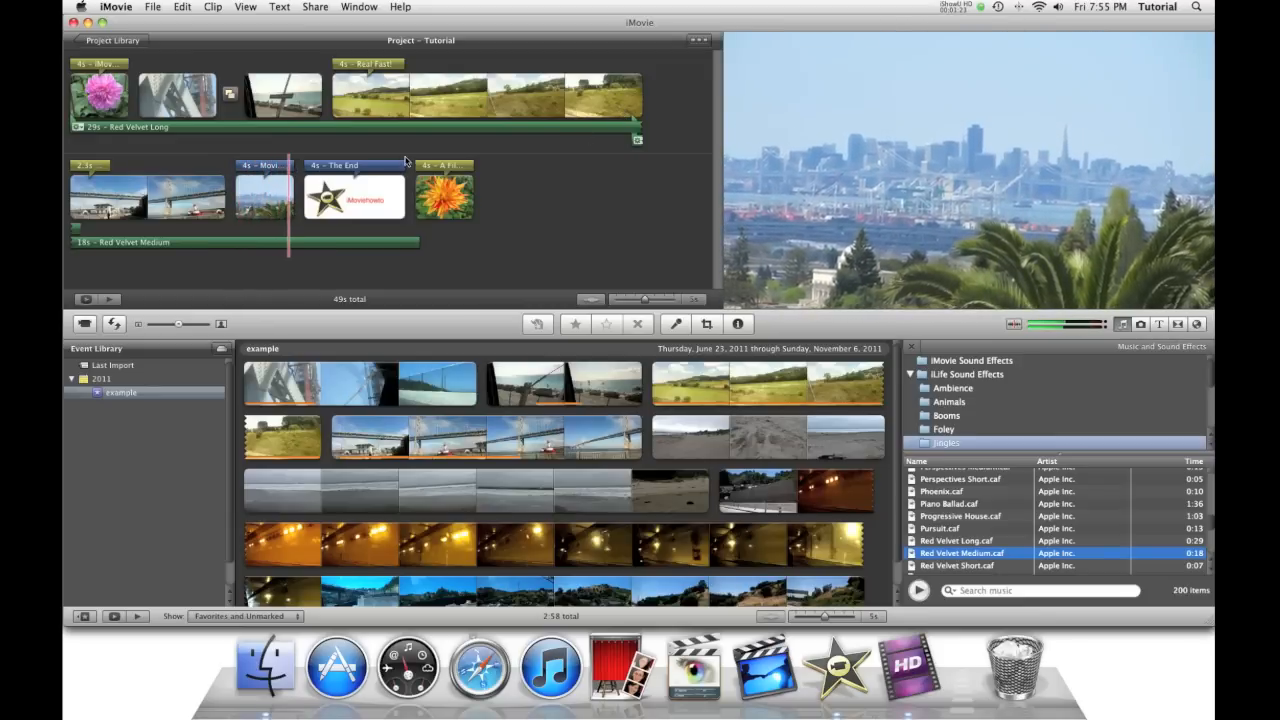
{"action": "left_click", "coordinate": [354, 195]}
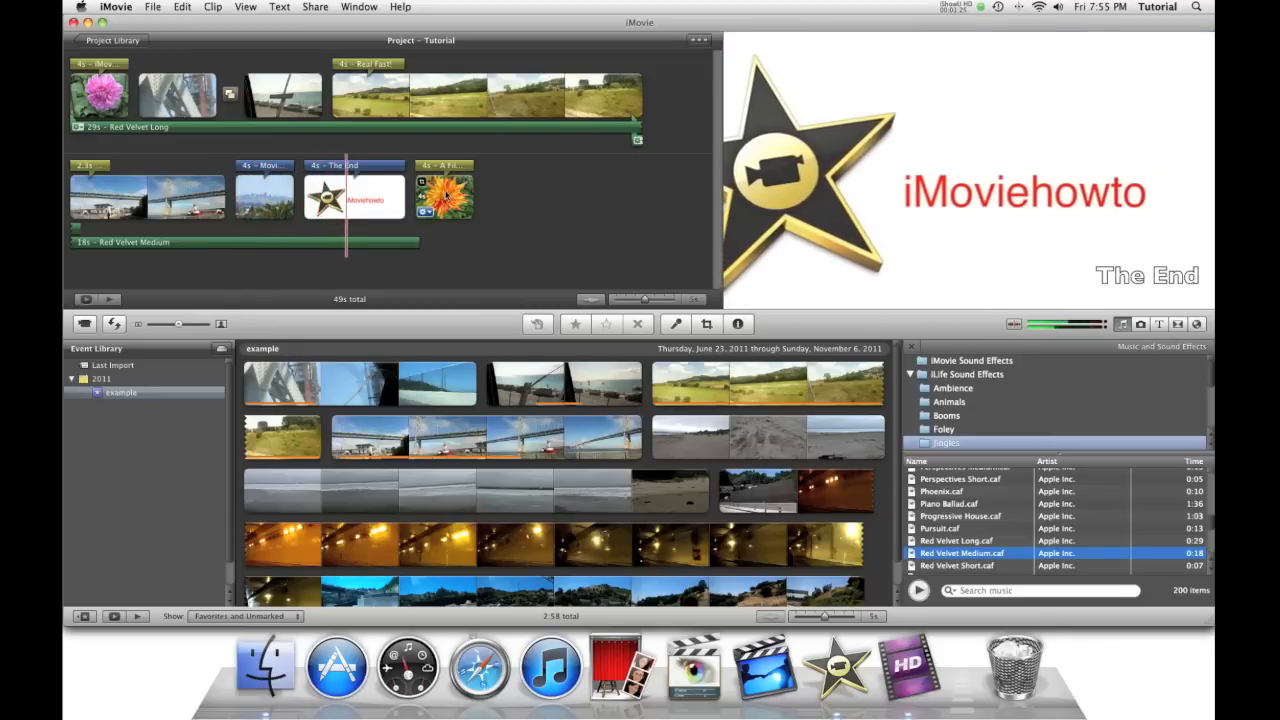